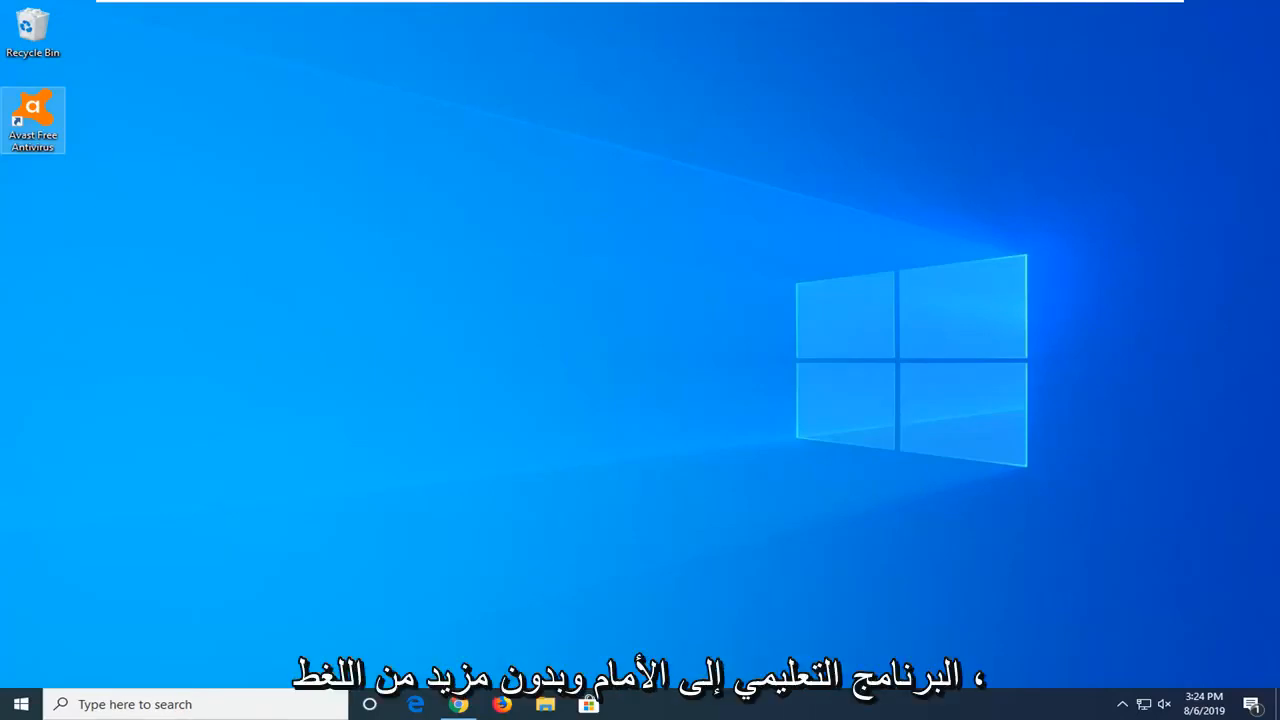
{"action": "mouse_move", "coordinate": [1207, 573]}
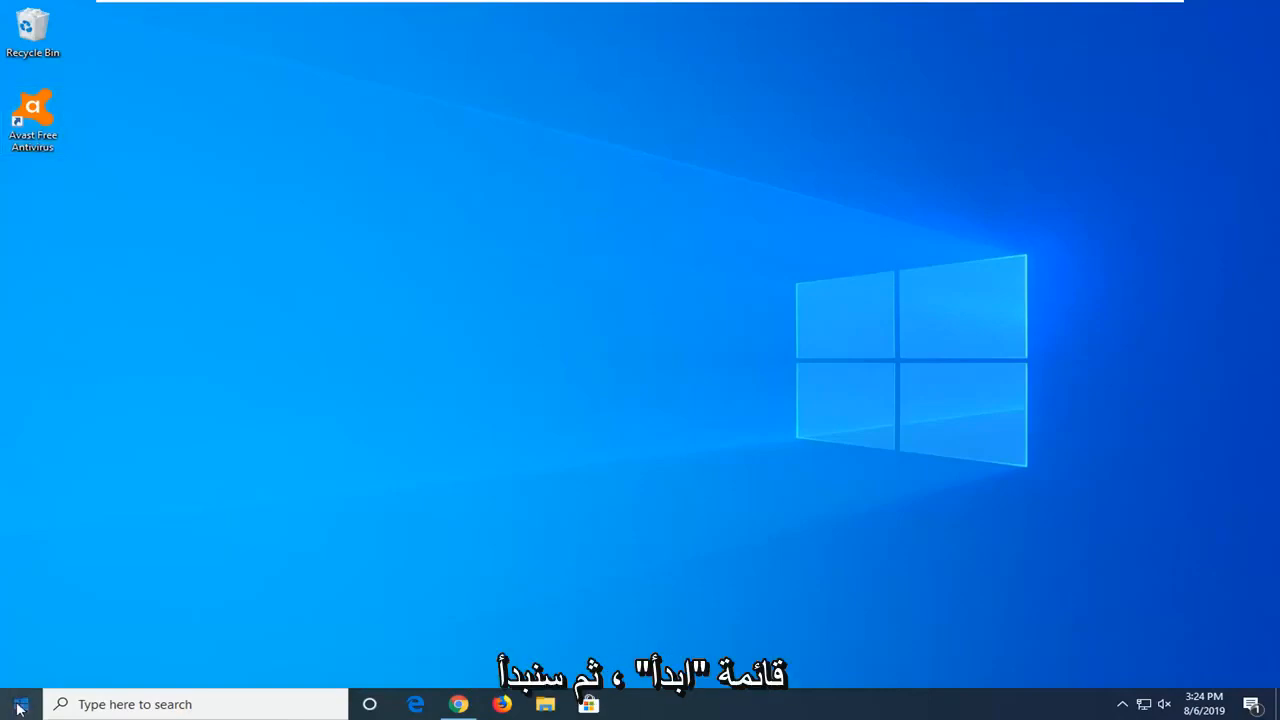
Search the Start menu for "settings" and launch the Settings app
{"action": "left_click", "coordinate": [18, 704]}
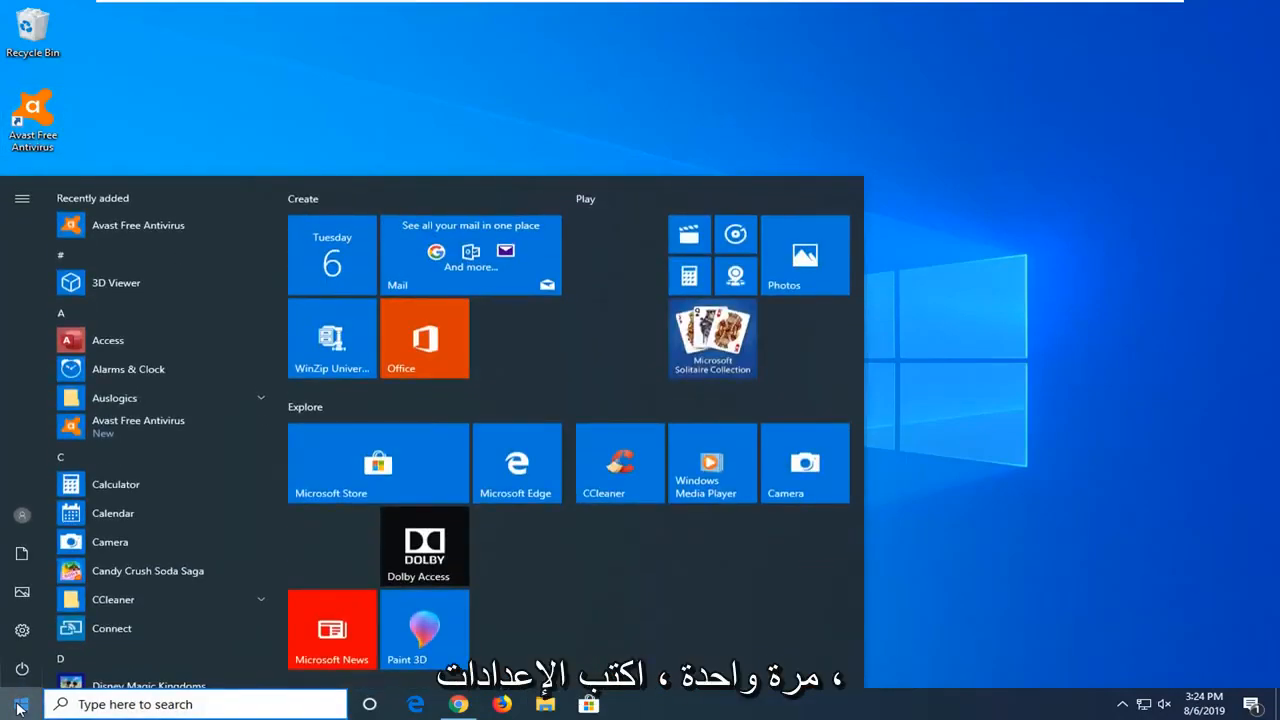
{"action": "type", "text": "settings"}
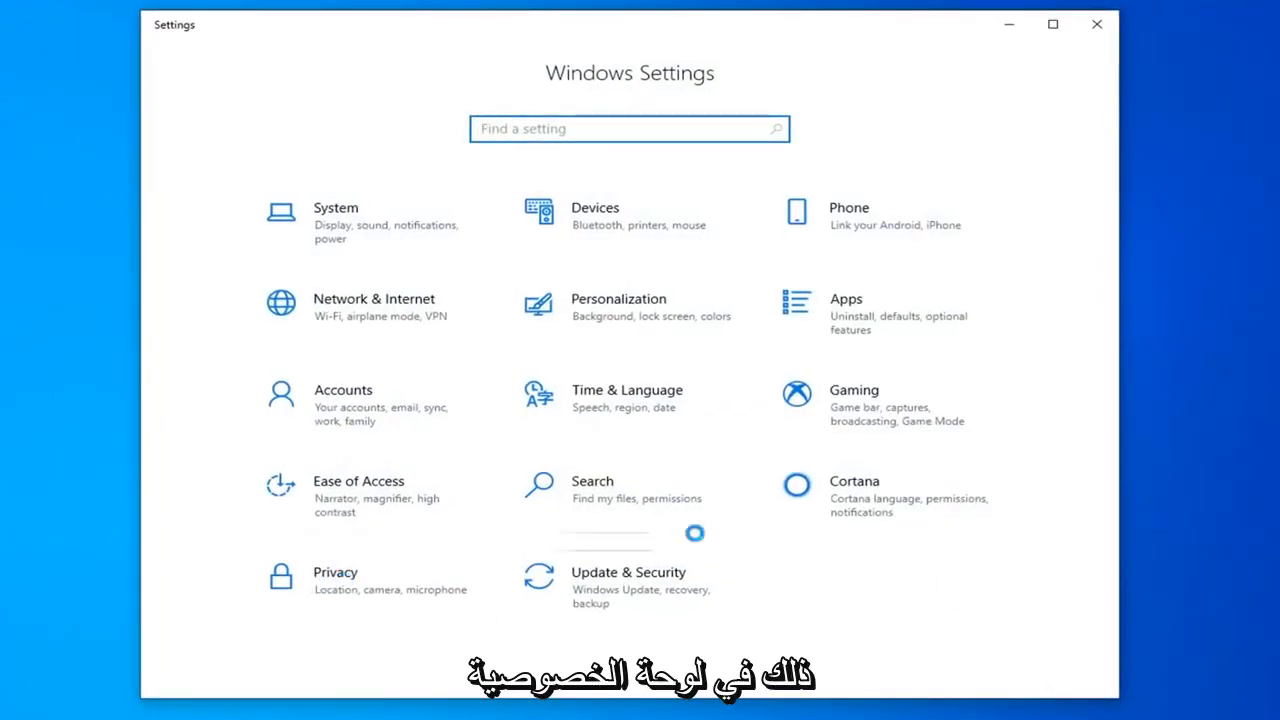
Go to Privacy > General and scroll the permissions list down to Background apps
{"action": "left_click", "coordinate": [335, 572]}
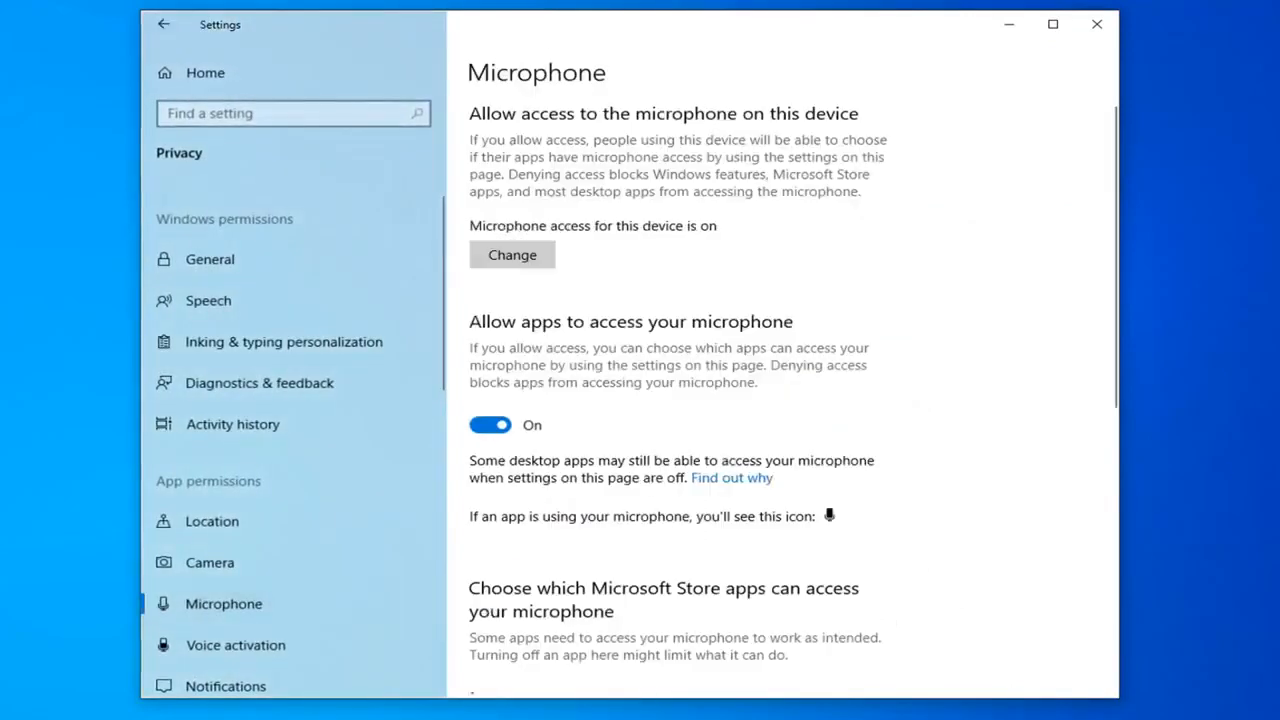
{"action": "left_click", "coordinate": [210, 259]}
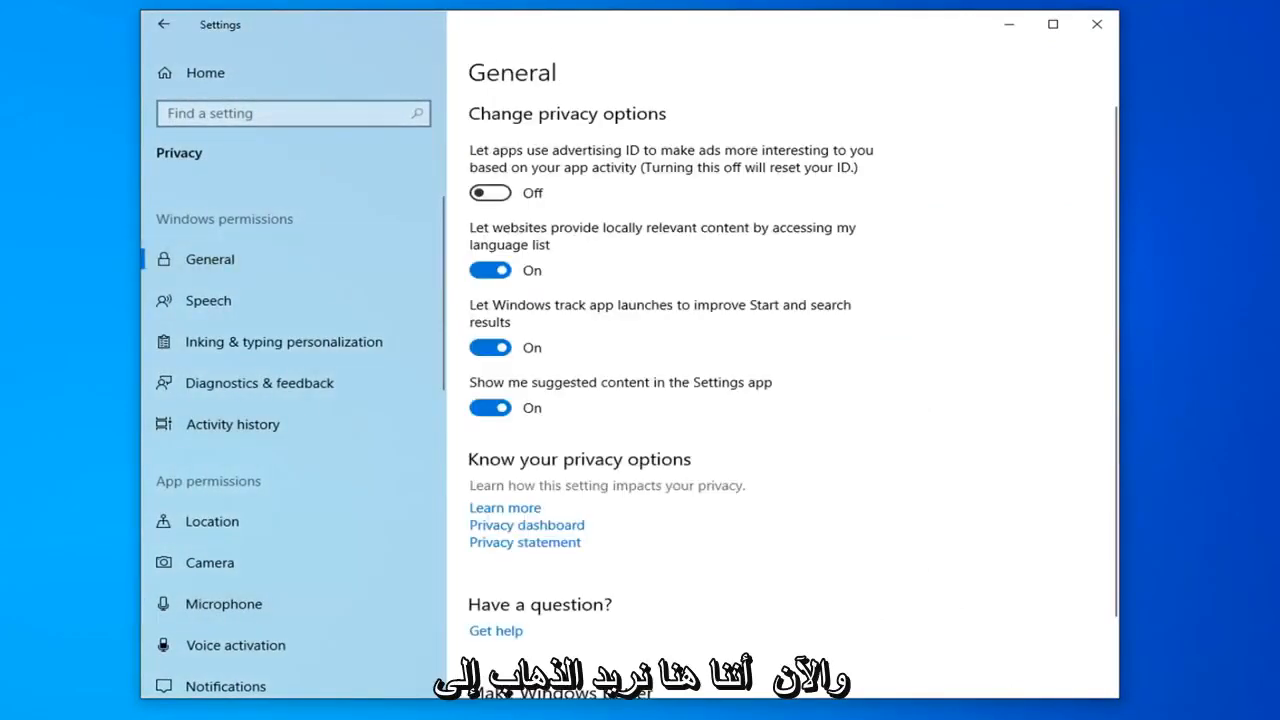
{"action": "scroll", "scroll_direction": "down", "scroll_amount": 3}
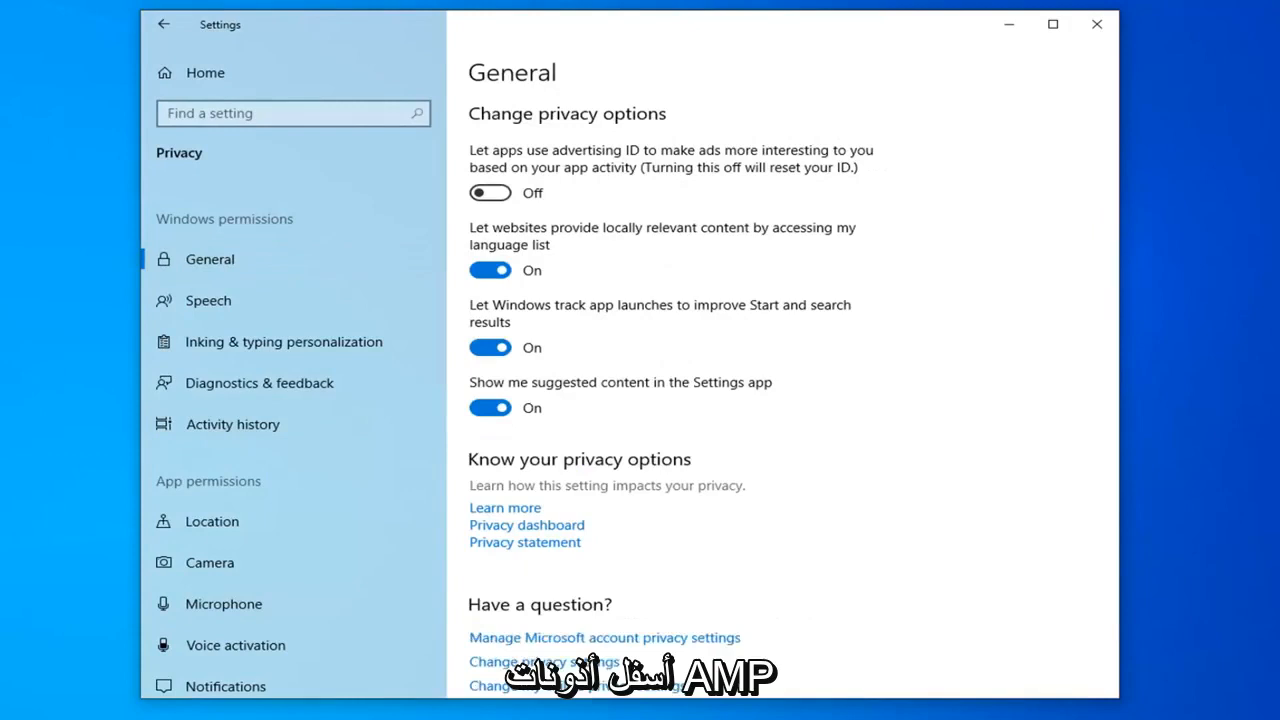
{"action": "mouse_move", "coordinate": [777, 520]}
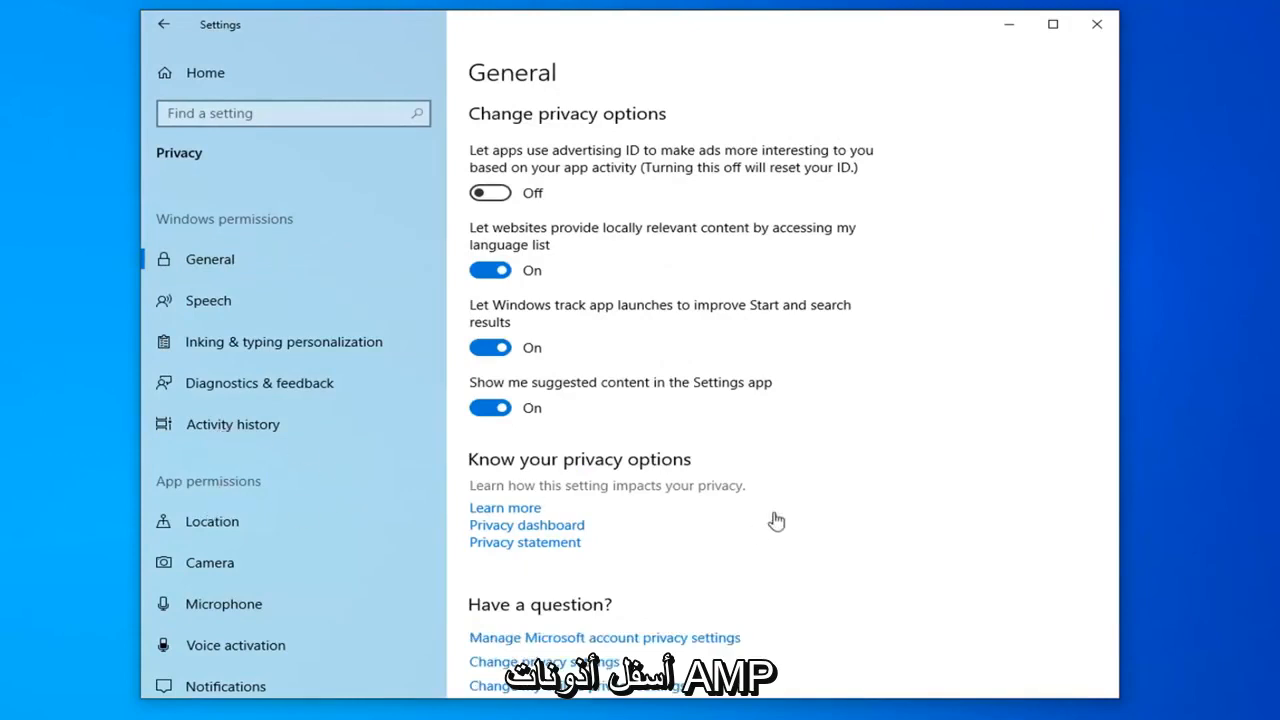
{"action": "mouse_move", "coordinate": [301, 487]}
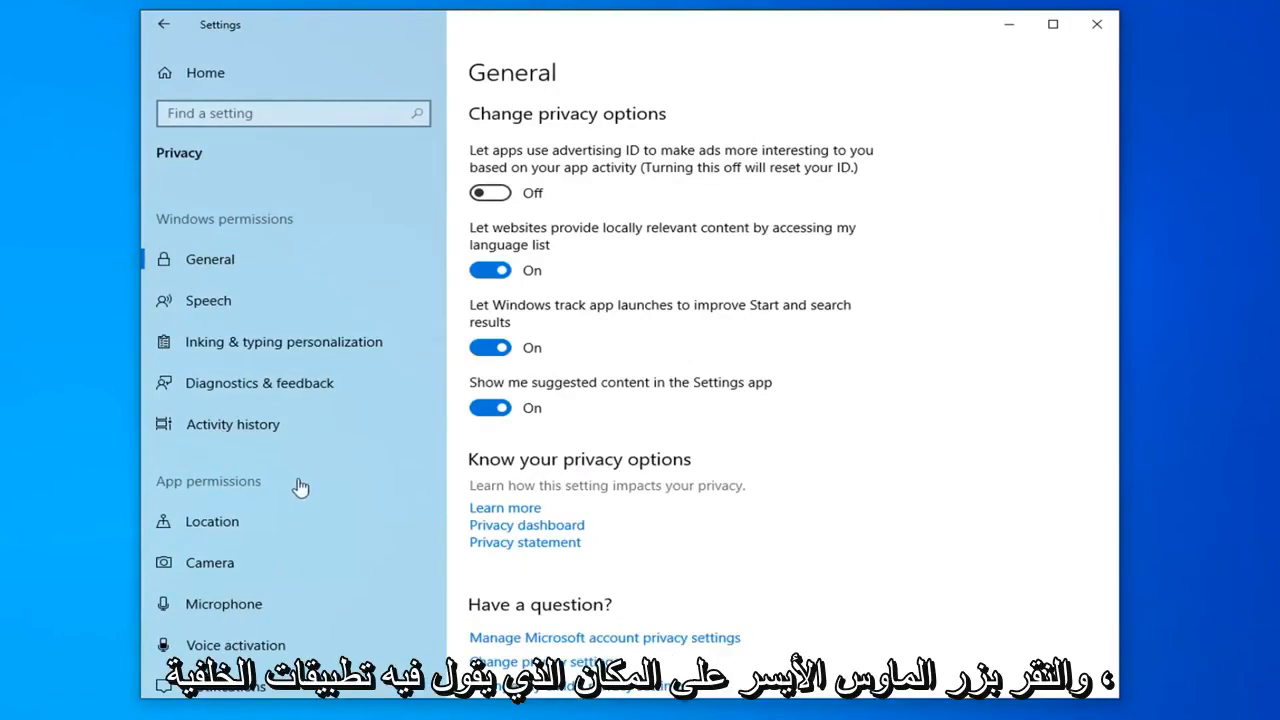
{"action": "scroll", "scroll_direction": "down", "scroll_amount": 3}
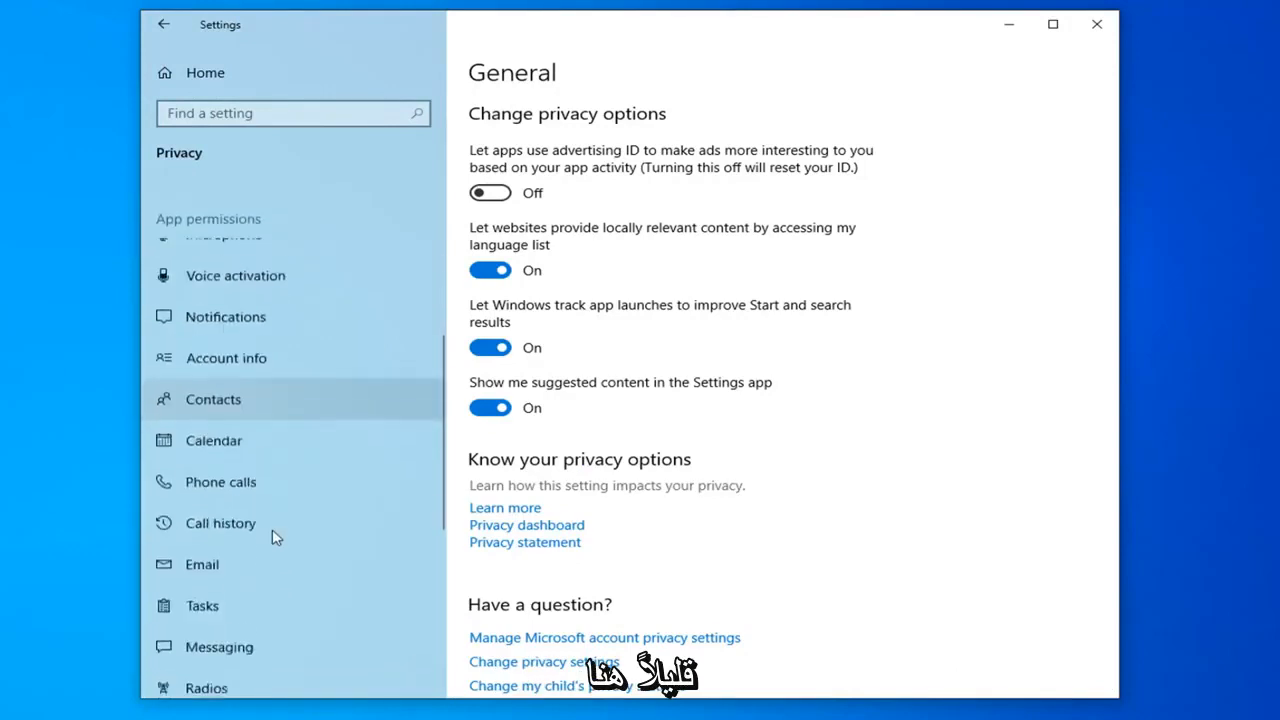
{"action": "scroll", "scroll_direction": "up", "scroll_amount": 3}
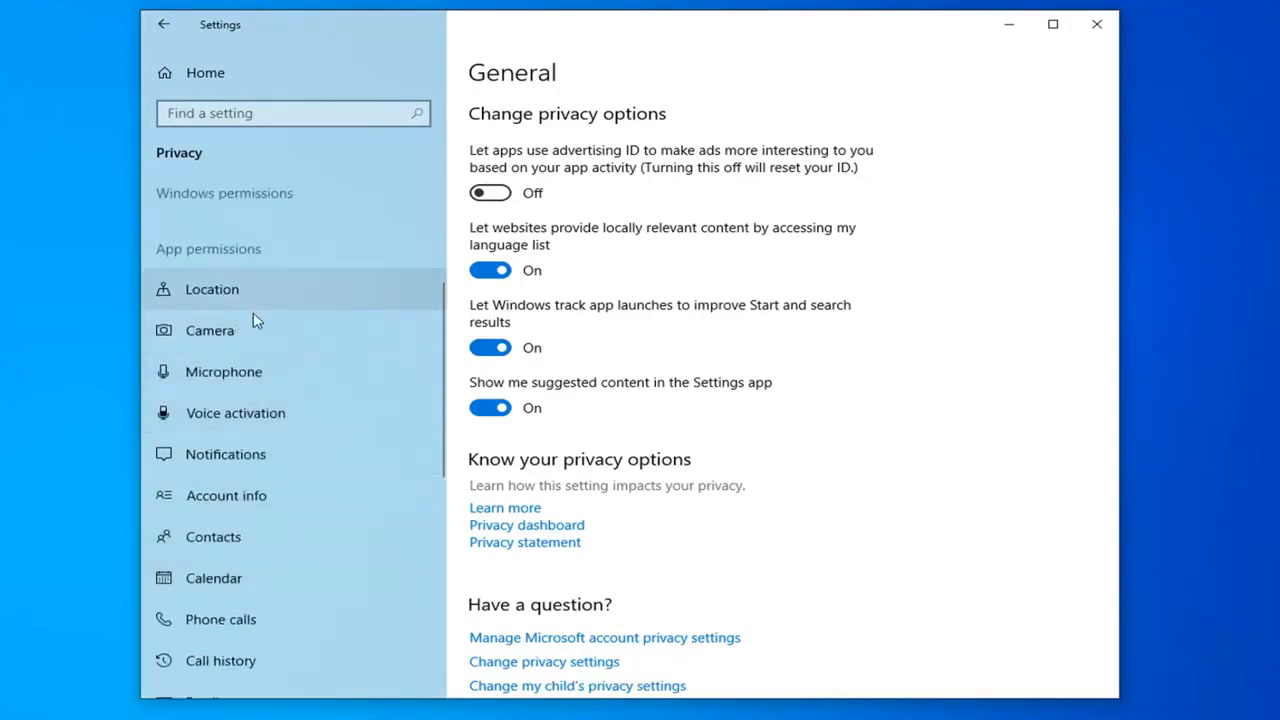
{"action": "mouse_move", "coordinate": [403, 512]}
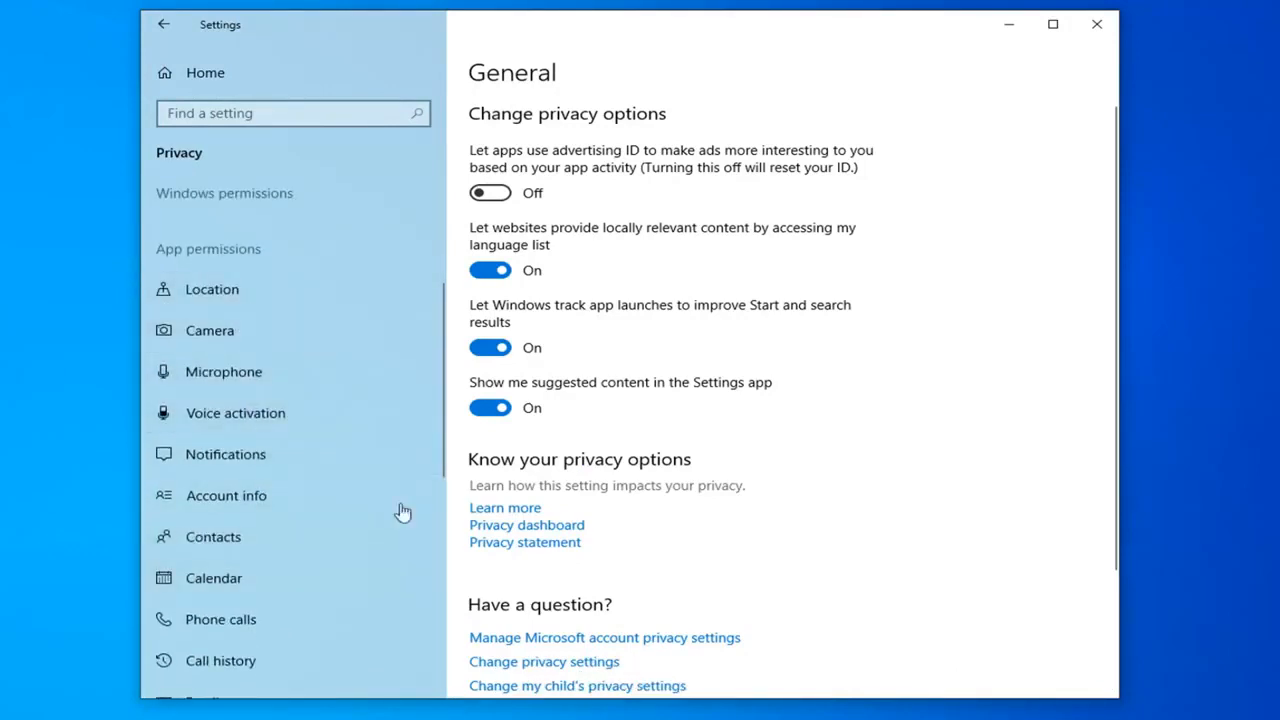
{"action": "mouse_move", "coordinate": [350, 261]}
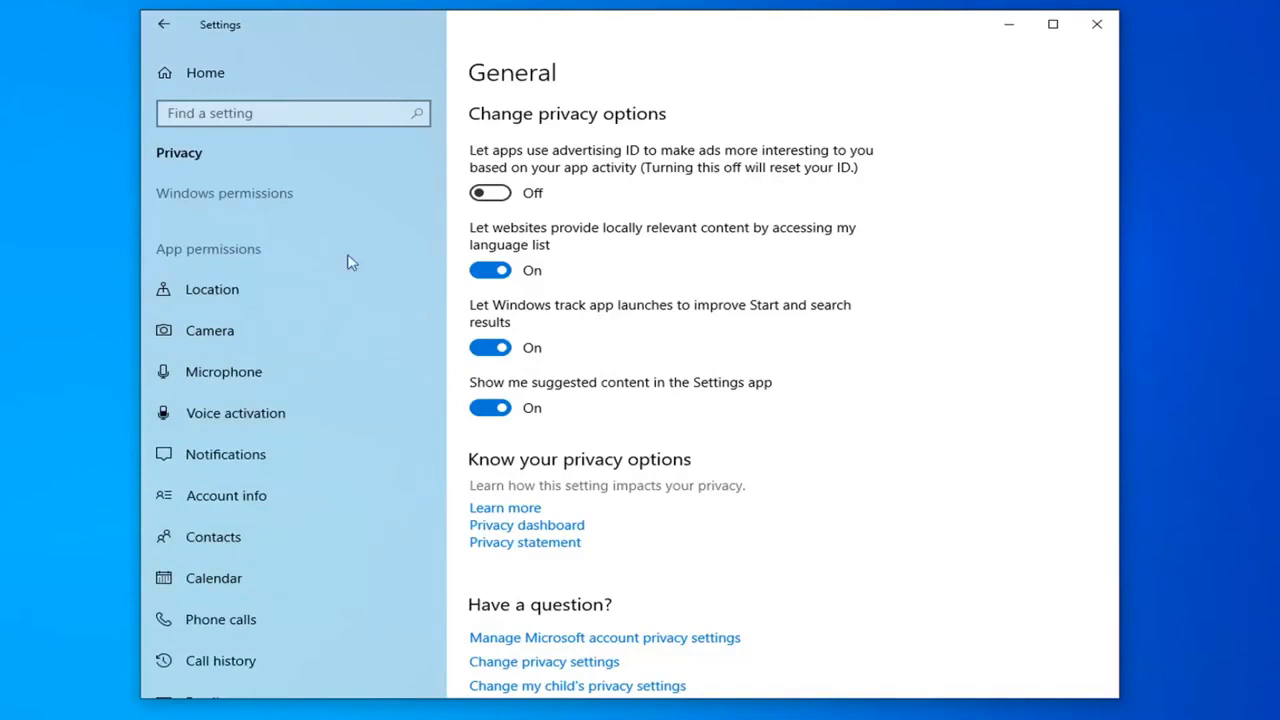
{"action": "scroll", "scroll_direction": "down", "scroll_amount": 3}
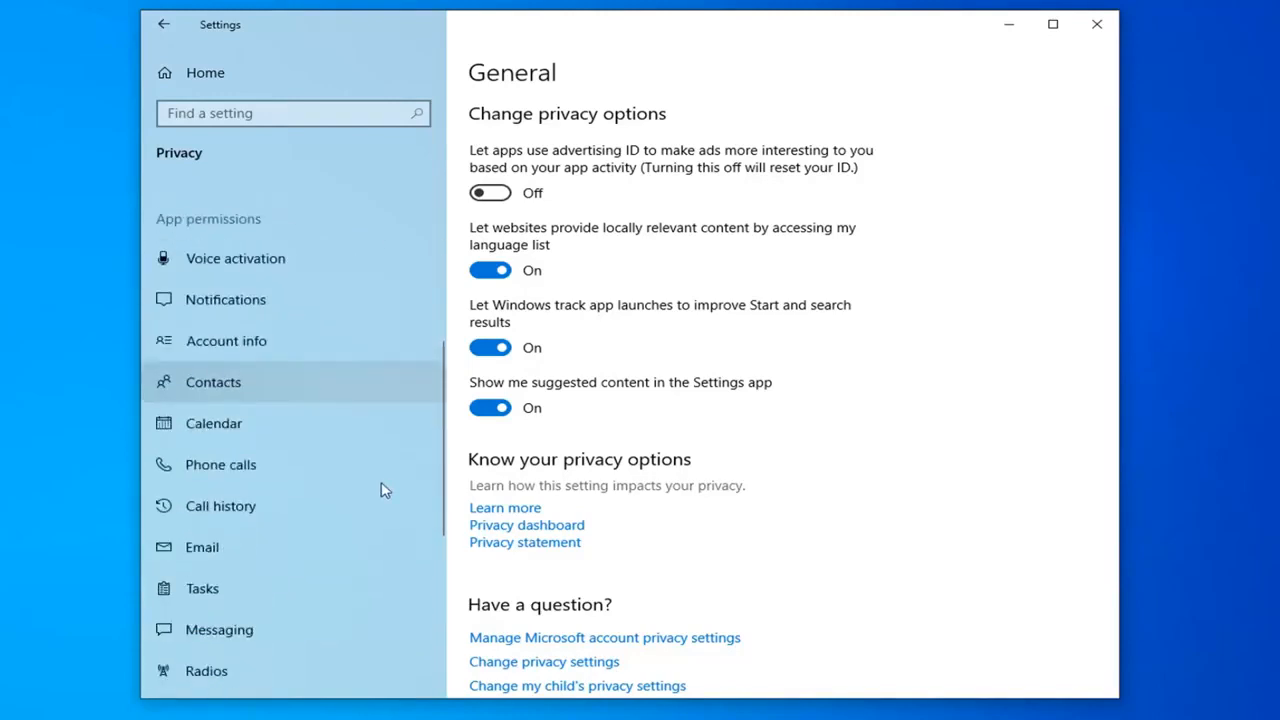
{"action": "scroll", "scroll_direction": "down", "scroll_amount": 3}
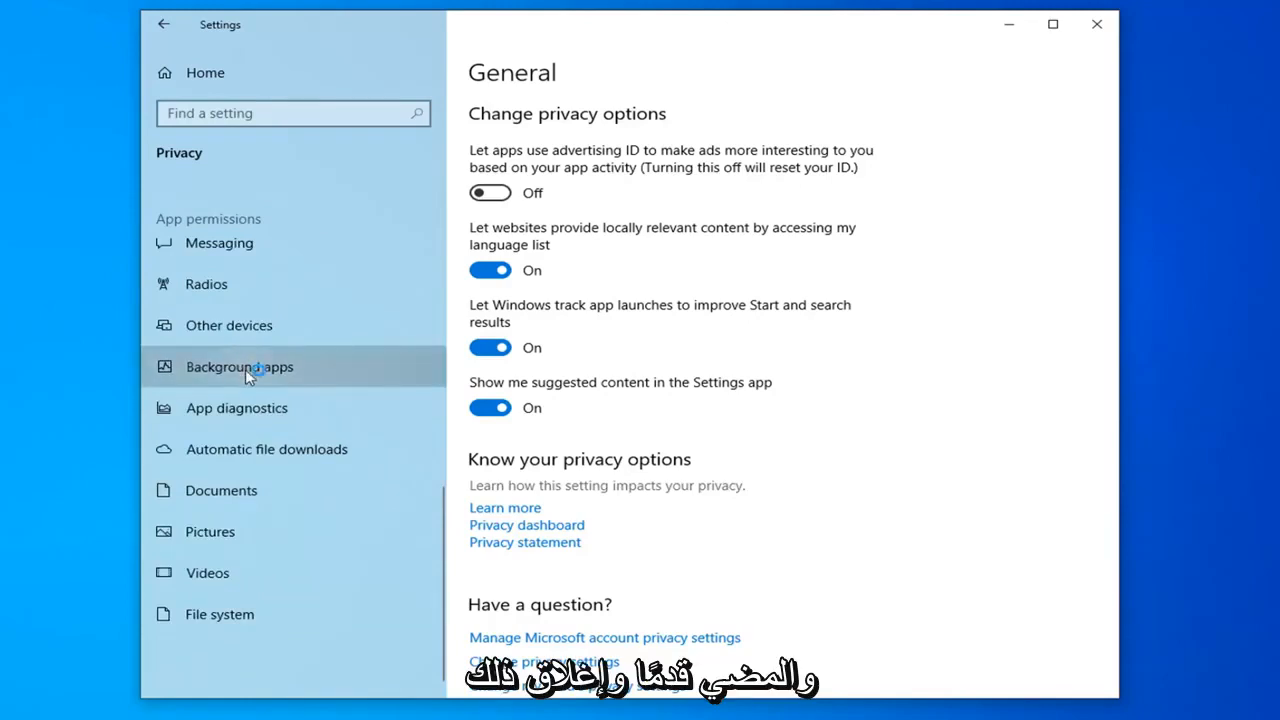
Show the Background apps page and scroll its app list down to Skype
{"action": "left_click", "coordinate": [240, 367]}
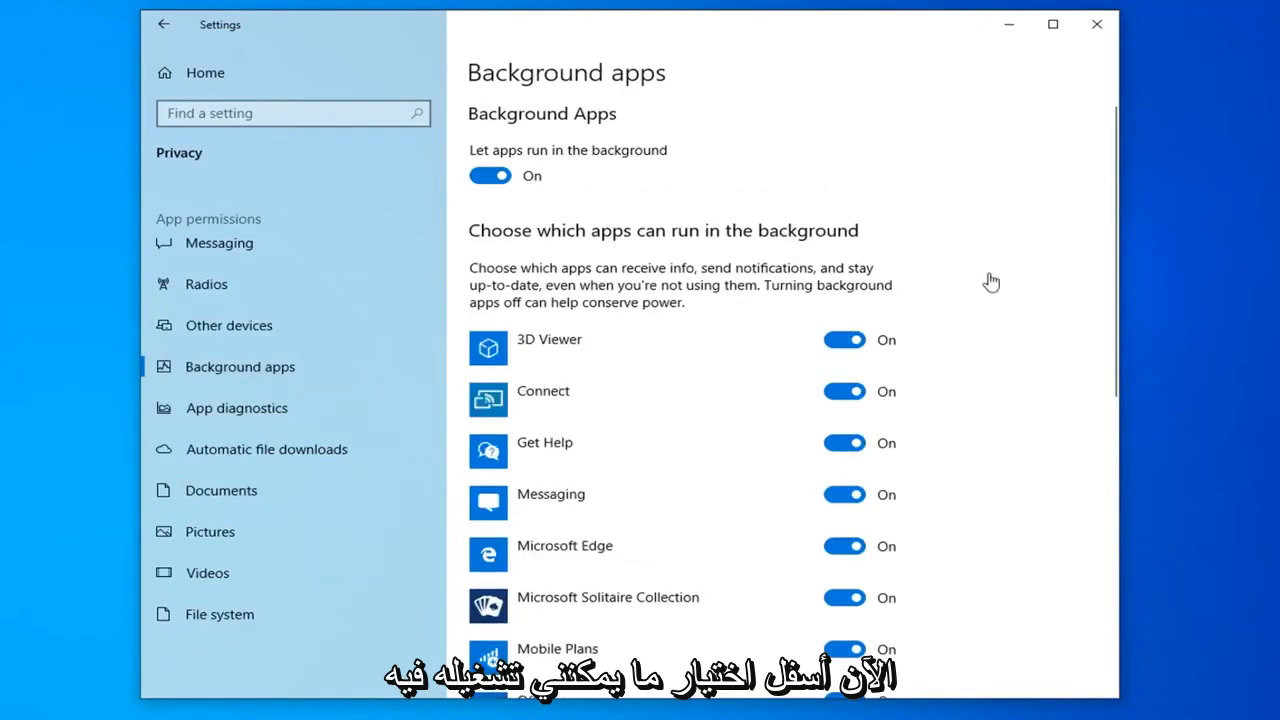
{"action": "scroll", "scroll_direction": "down", "scroll_amount": 3}
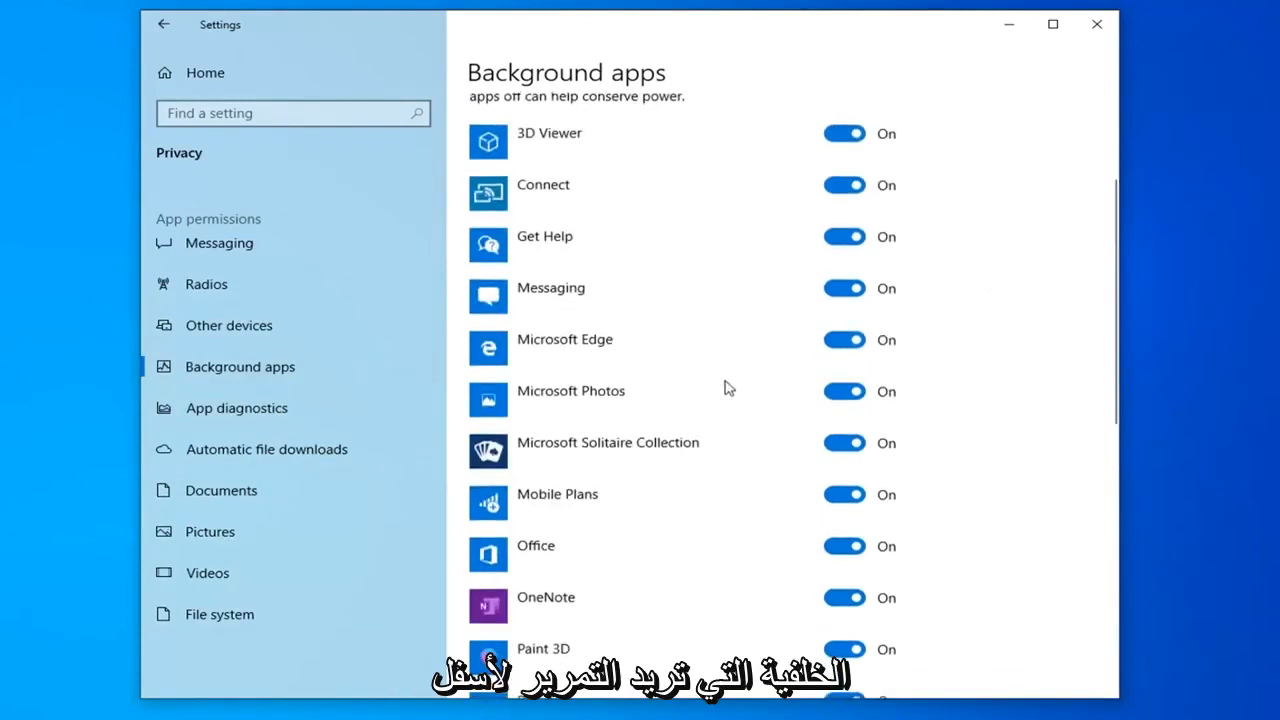
{"action": "scroll", "scroll_direction": "down", "scroll_amount": 3}
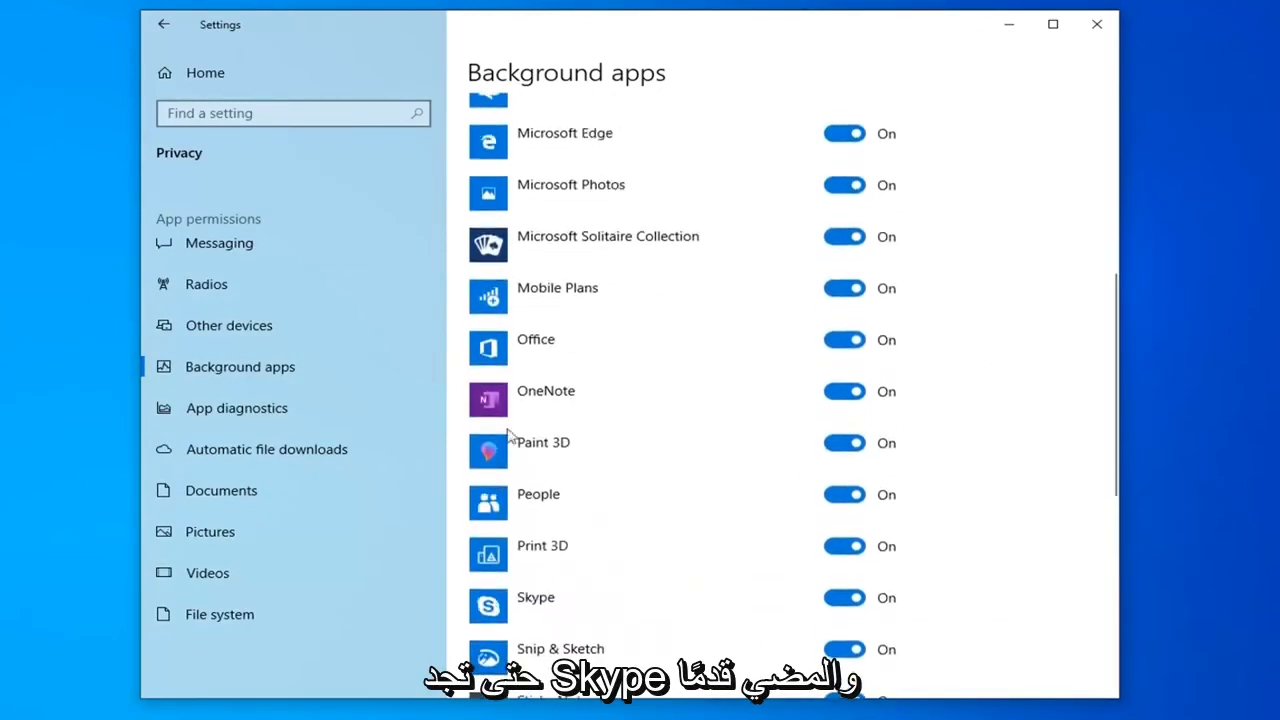
{"action": "scroll", "scroll_direction": "up", "scroll_amount": 3}
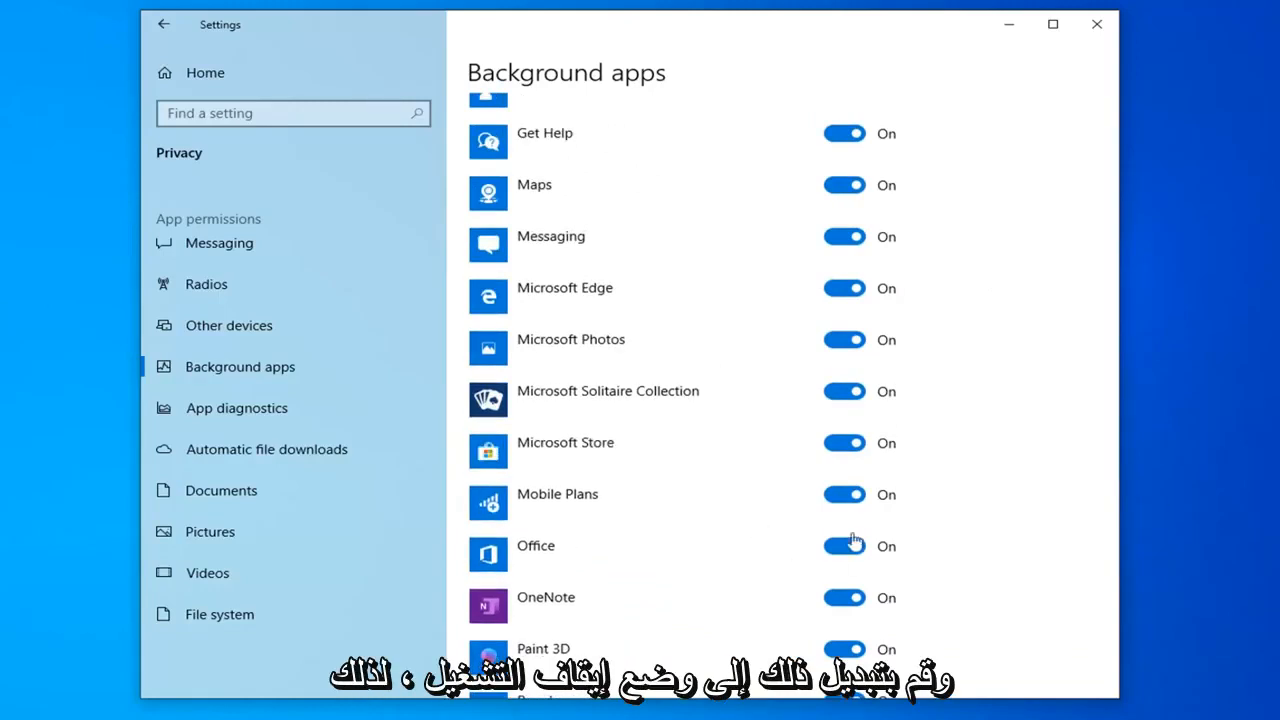
{"action": "scroll", "scroll_direction": "down", "scroll_amount": 3}
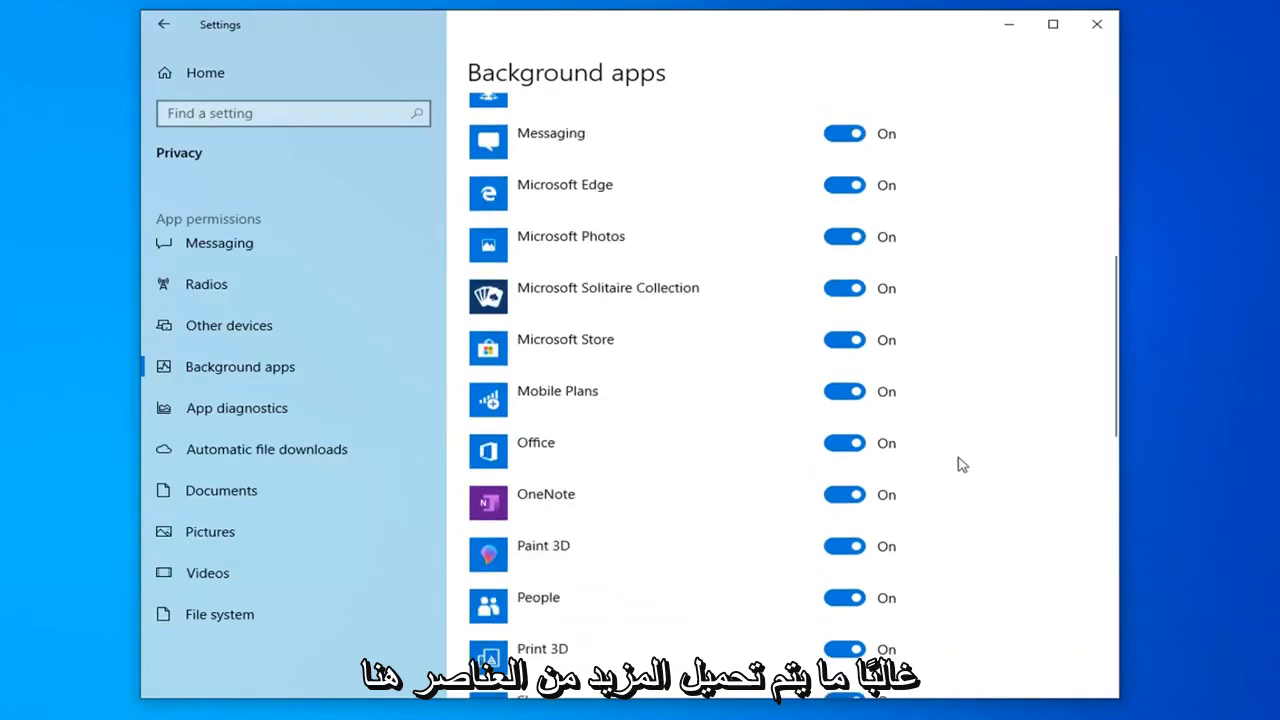
{"action": "scroll", "scroll_direction": "down", "scroll_amount": 3}
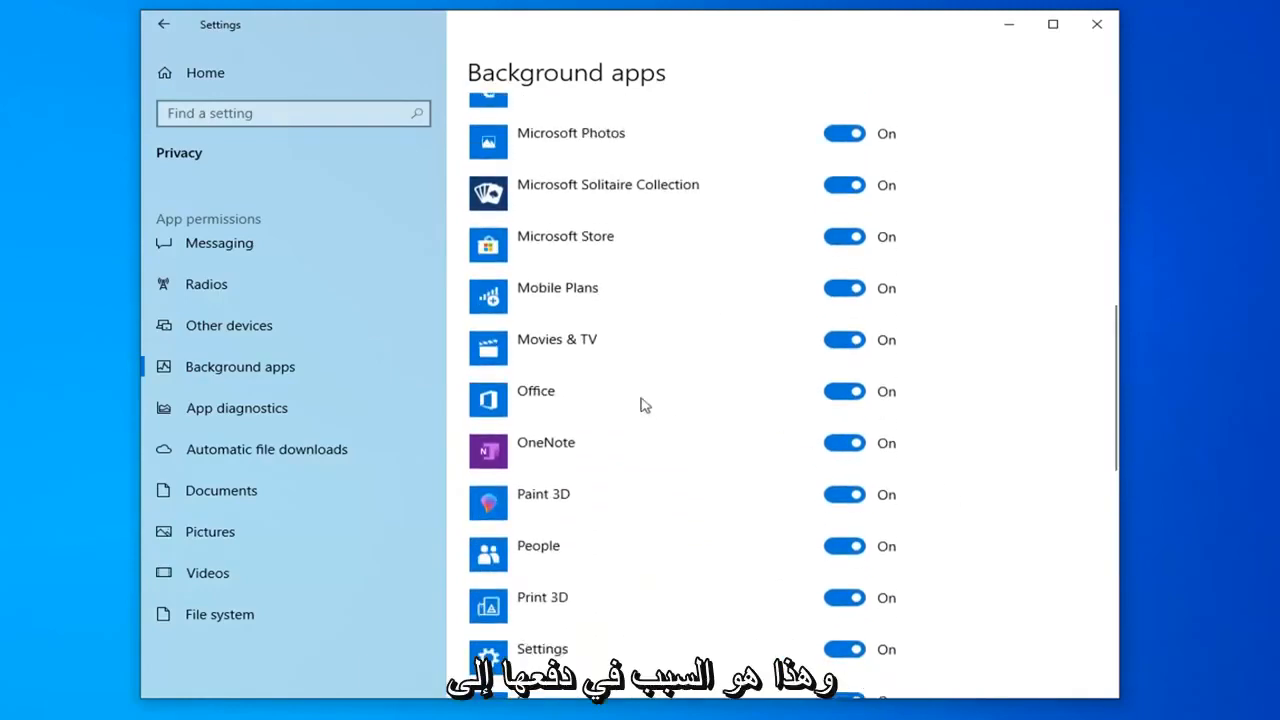
{"action": "scroll", "scroll_direction": "down", "scroll_amount": 3}
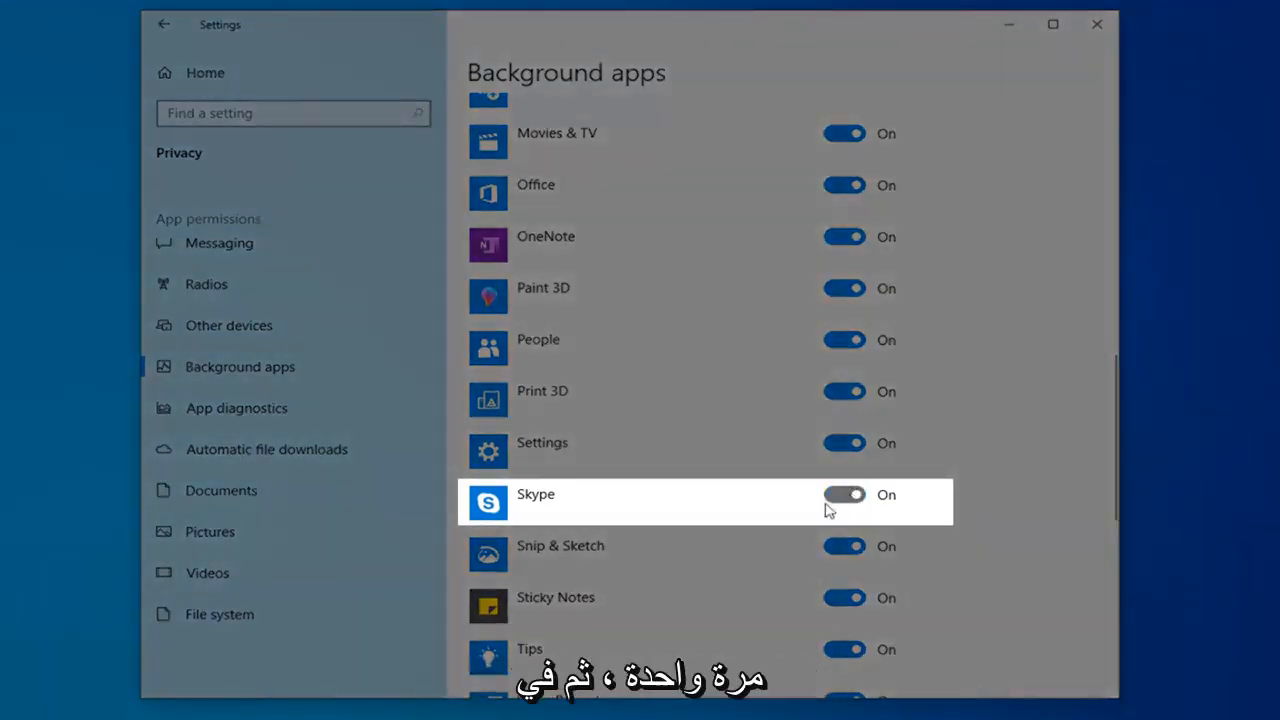
Turn Skype's background-app toggle Off and close the Settings window
{"action": "left_click", "coordinate": [843, 495]}
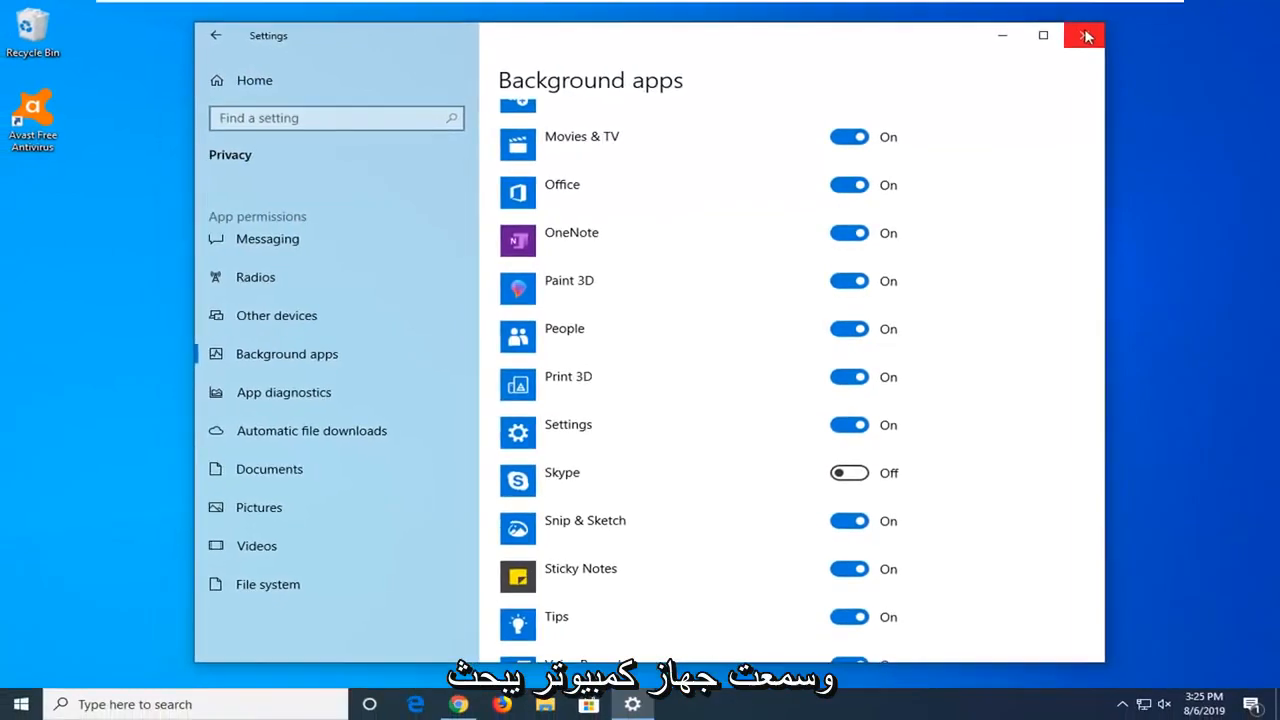
{"action": "left_click", "coordinate": [1085, 36]}
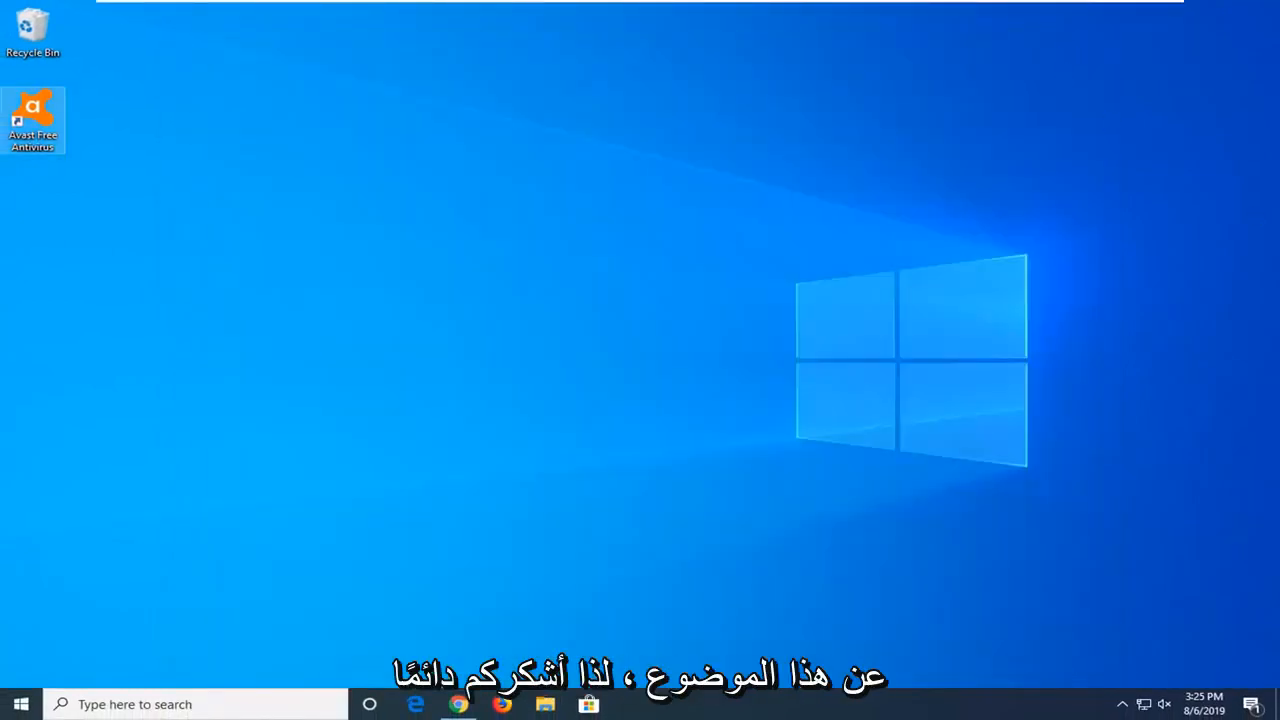